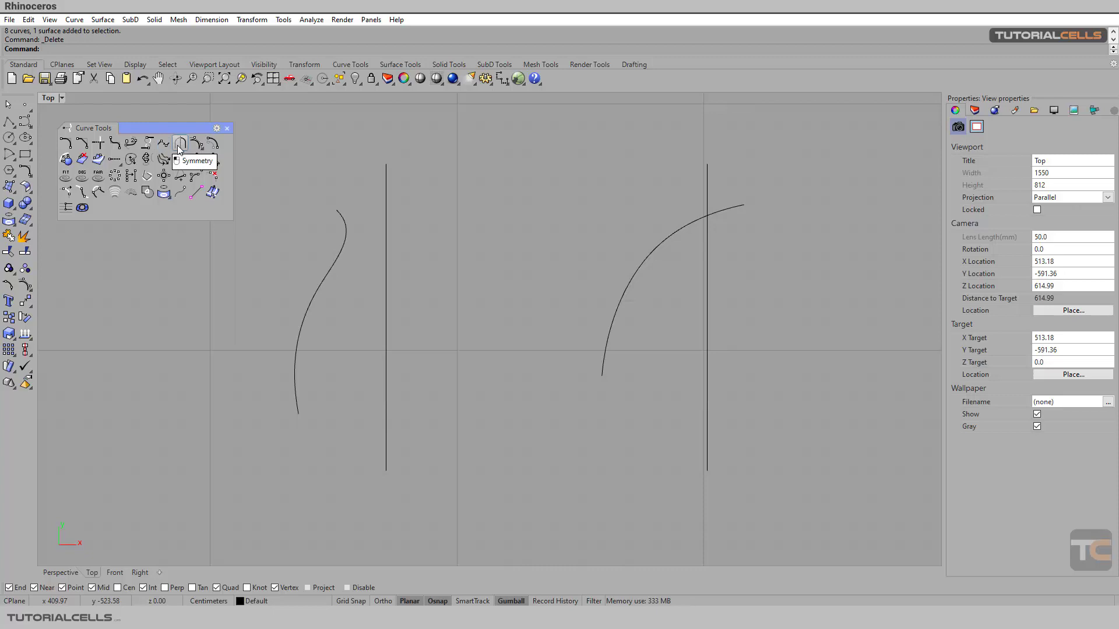
pyautogui.moveTo(28, 301)
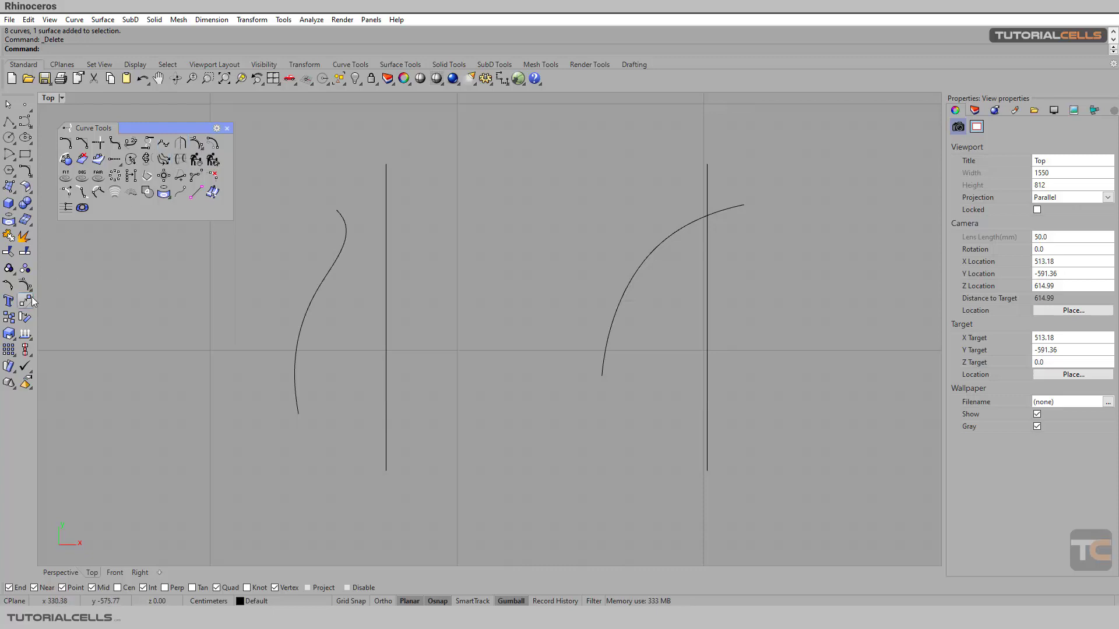
# Show the Transform toolbar and begin a Mirror of the left curve along the vertical line, then cancel it
pyautogui.click(9, 300)
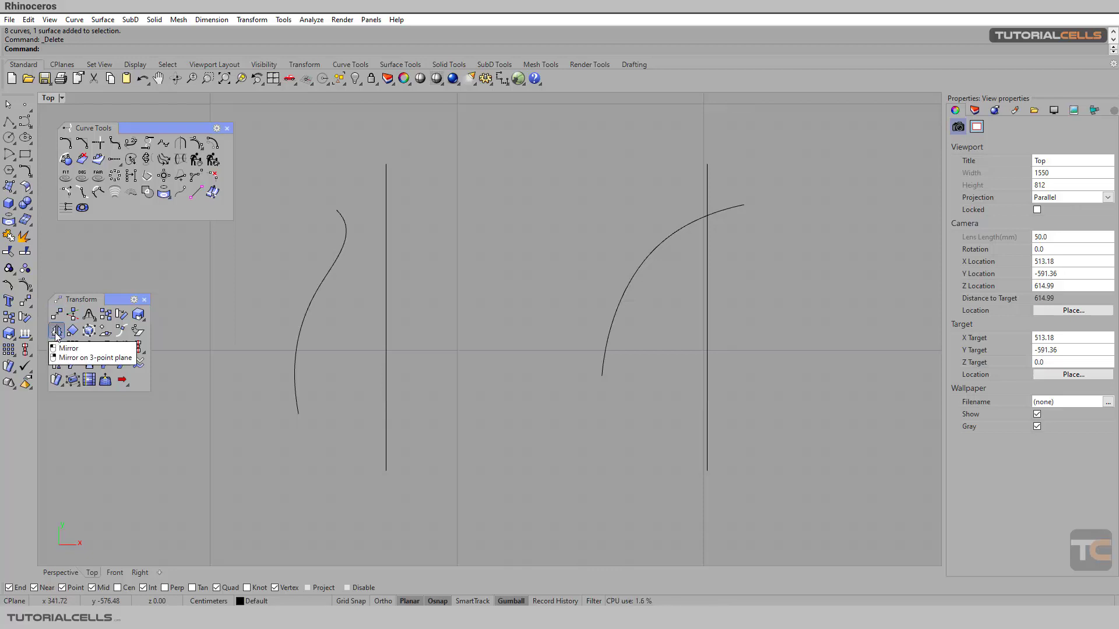
pyautogui.click(56, 329)
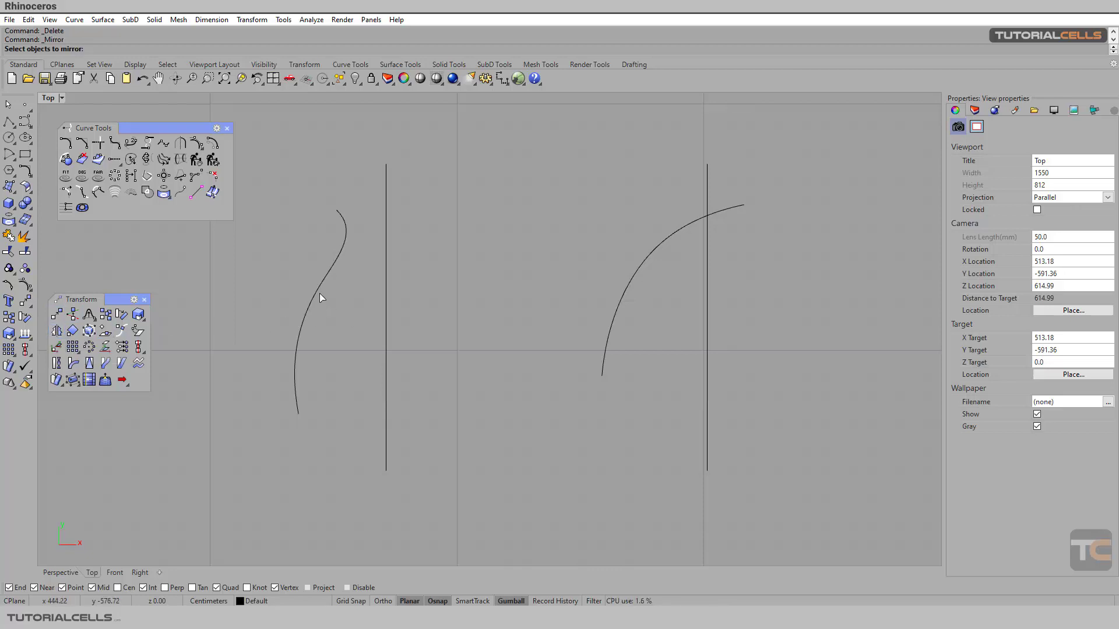
pyautogui.click(322, 285)
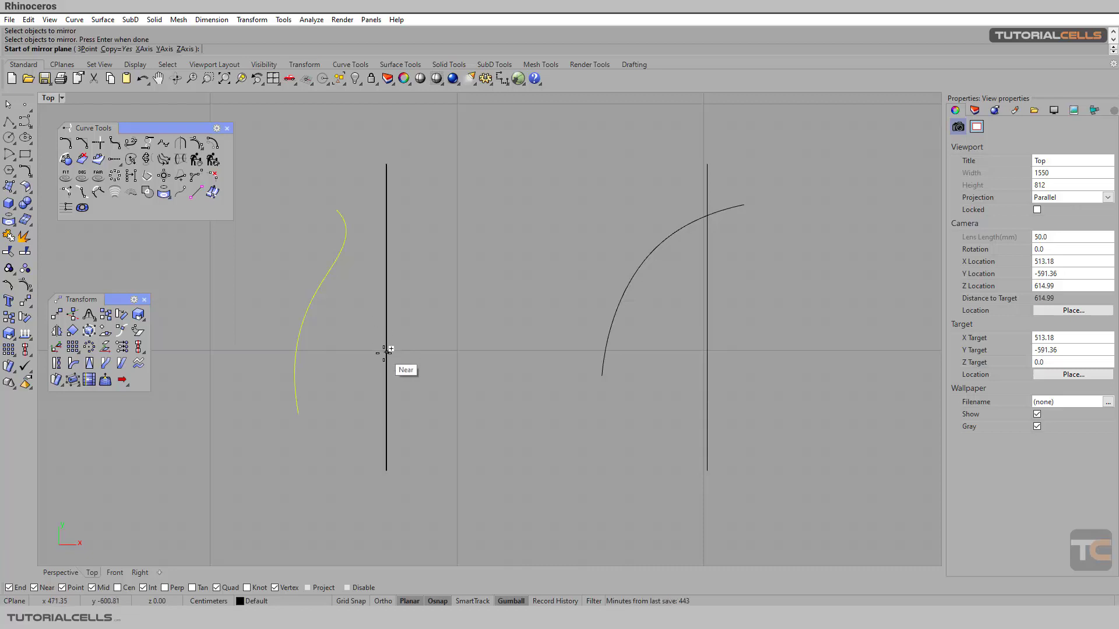
pyautogui.click(386, 351)
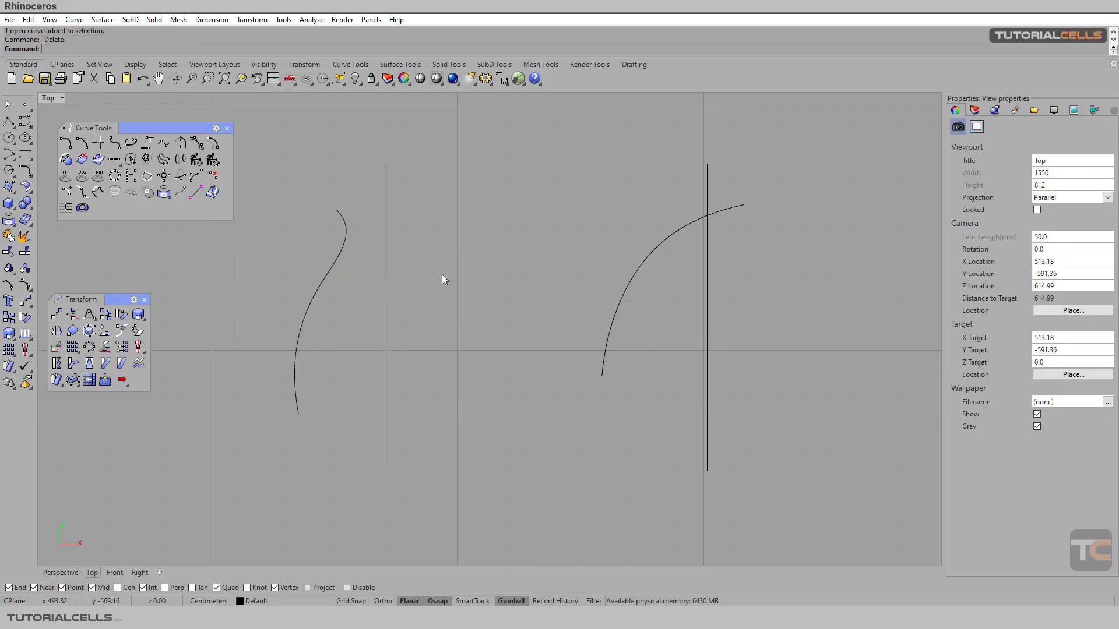
pyautogui.moveTo(180, 143)
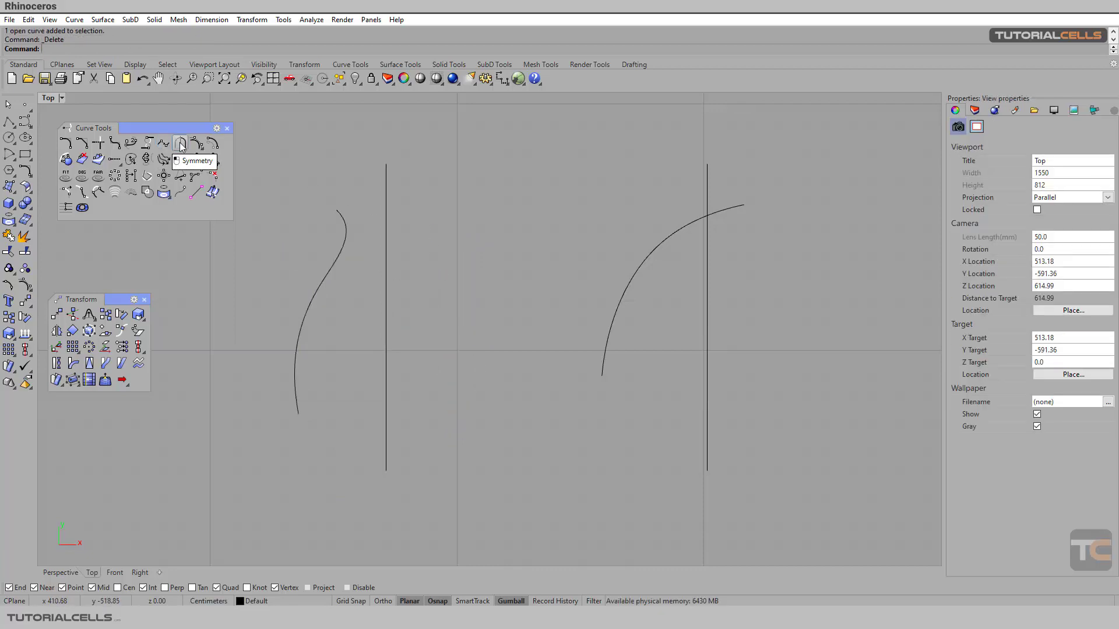
# Start Symmetry and pick the left S-curve's end as the curve to mirror
pyautogui.click(179, 144)
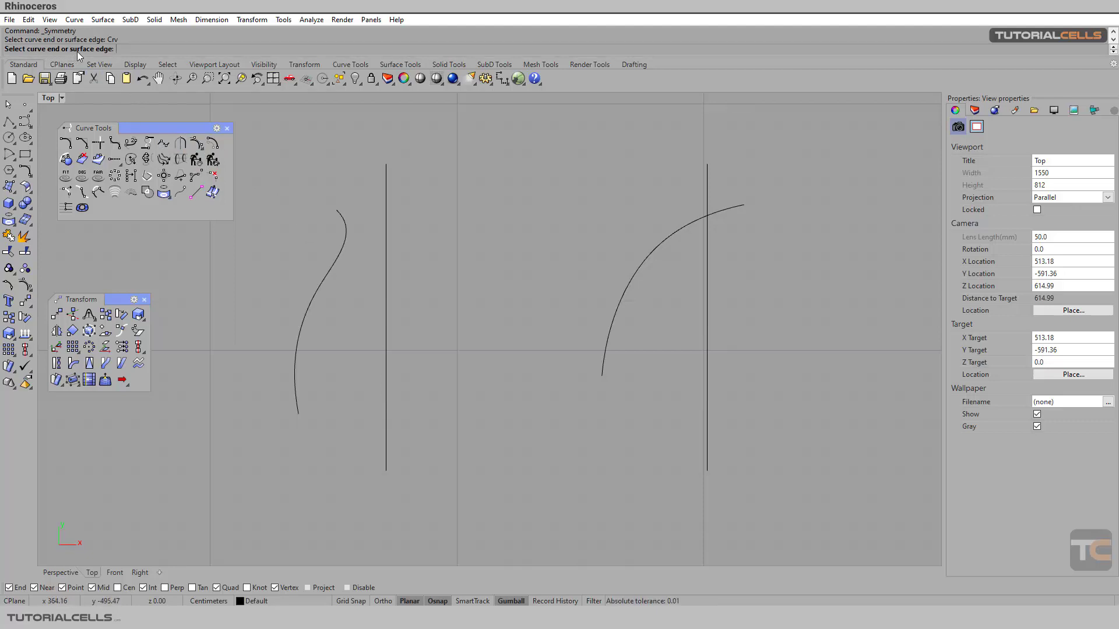
pyautogui.moveTo(330, 259)
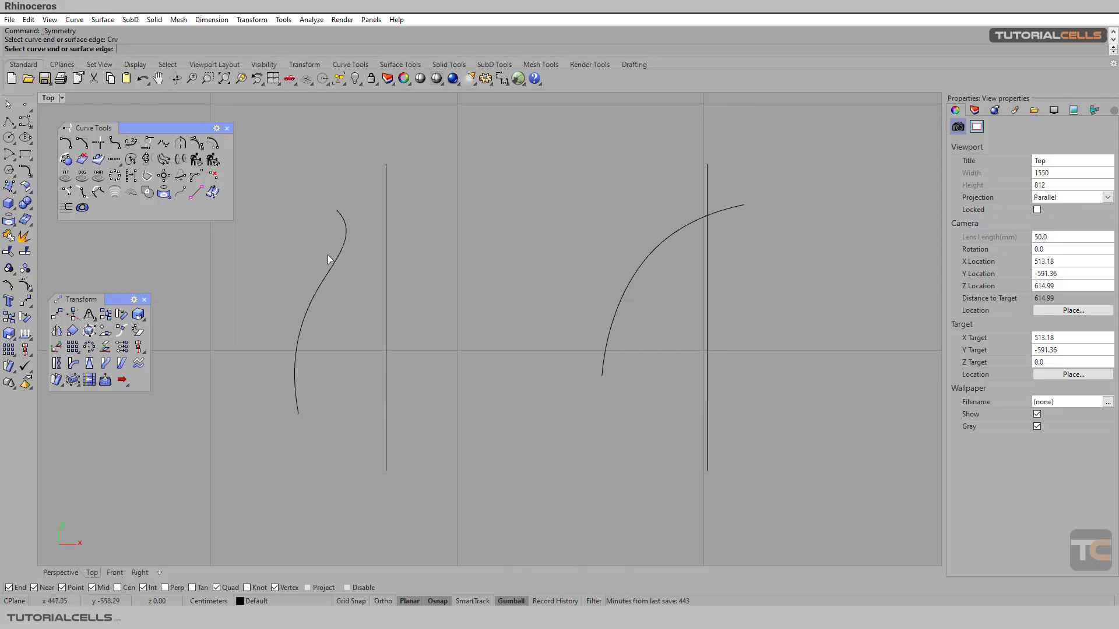
pyautogui.click(322, 307)
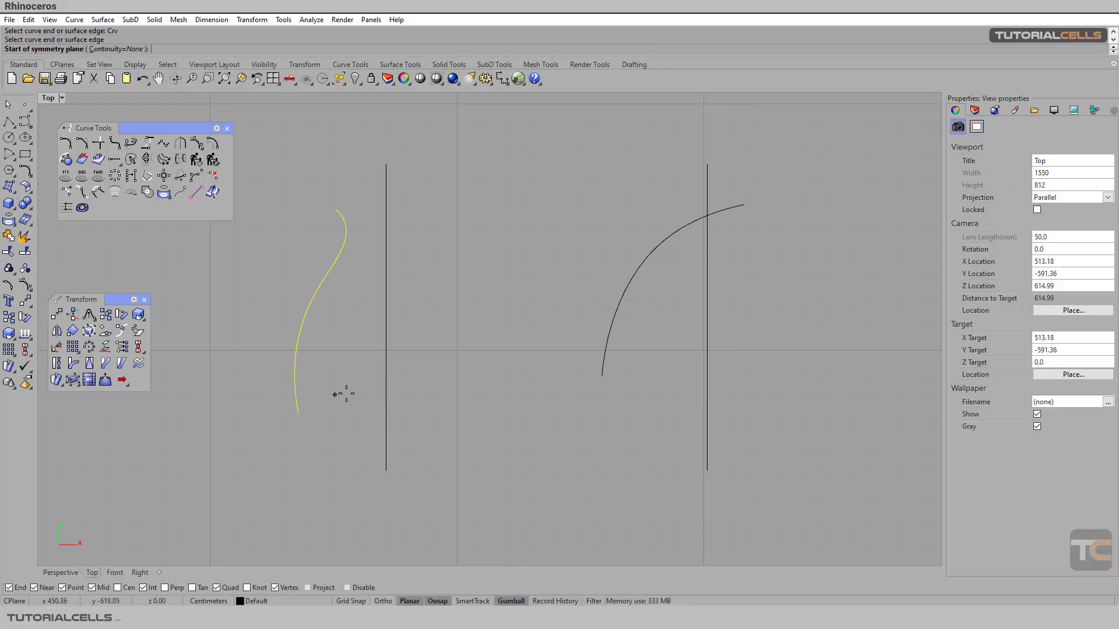
pyautogui.moveTo(386, 386)
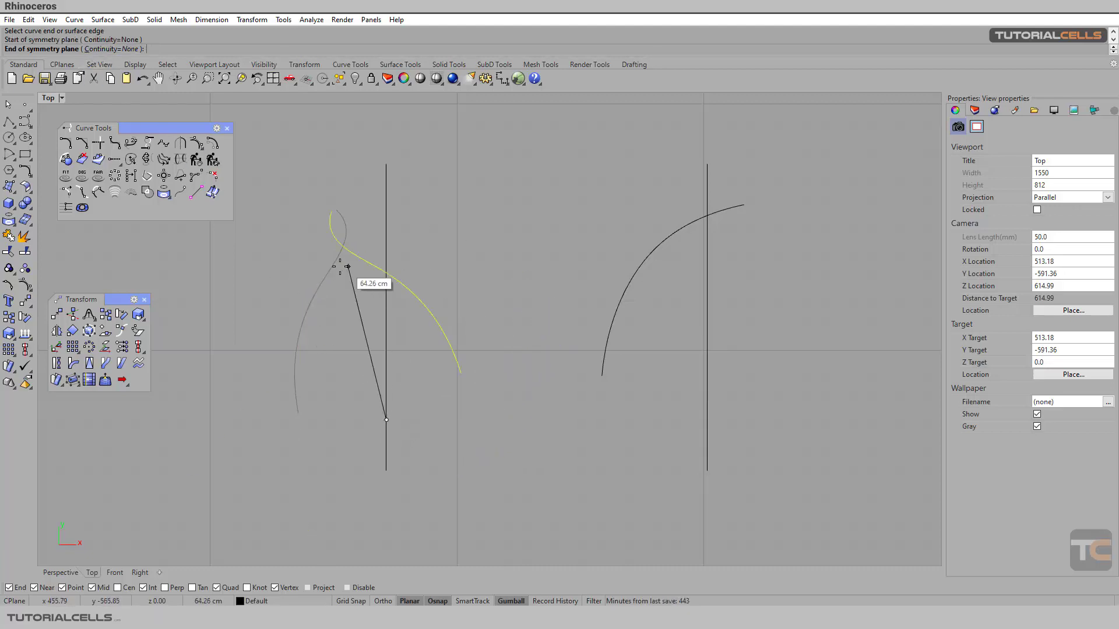
pyautogui.moveTo(386, 231)
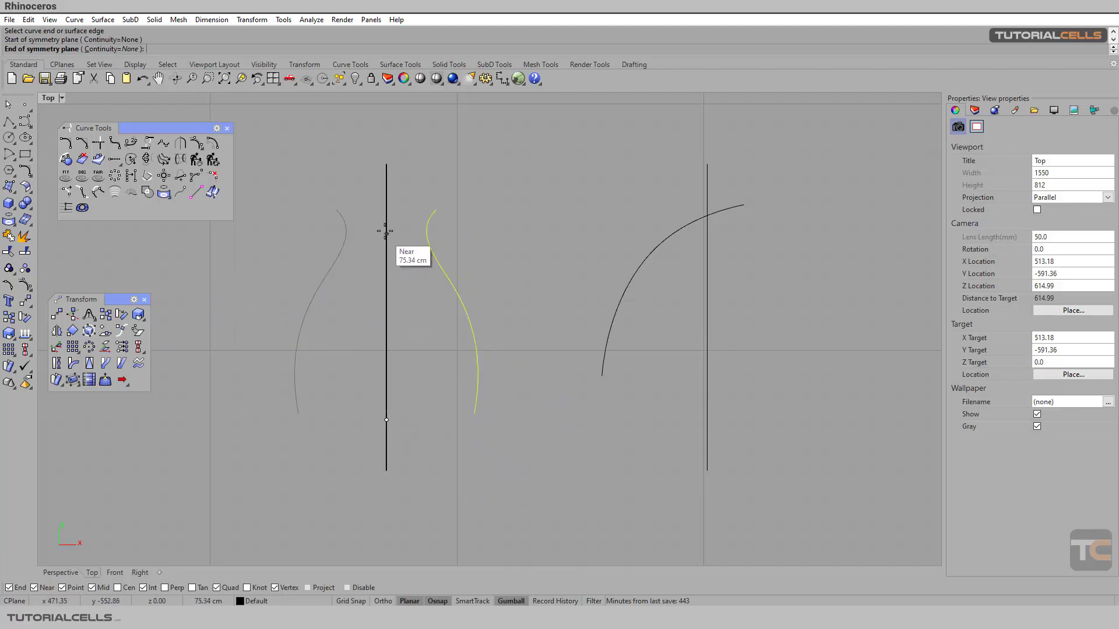
pyautogui.moveTo(363, 217)
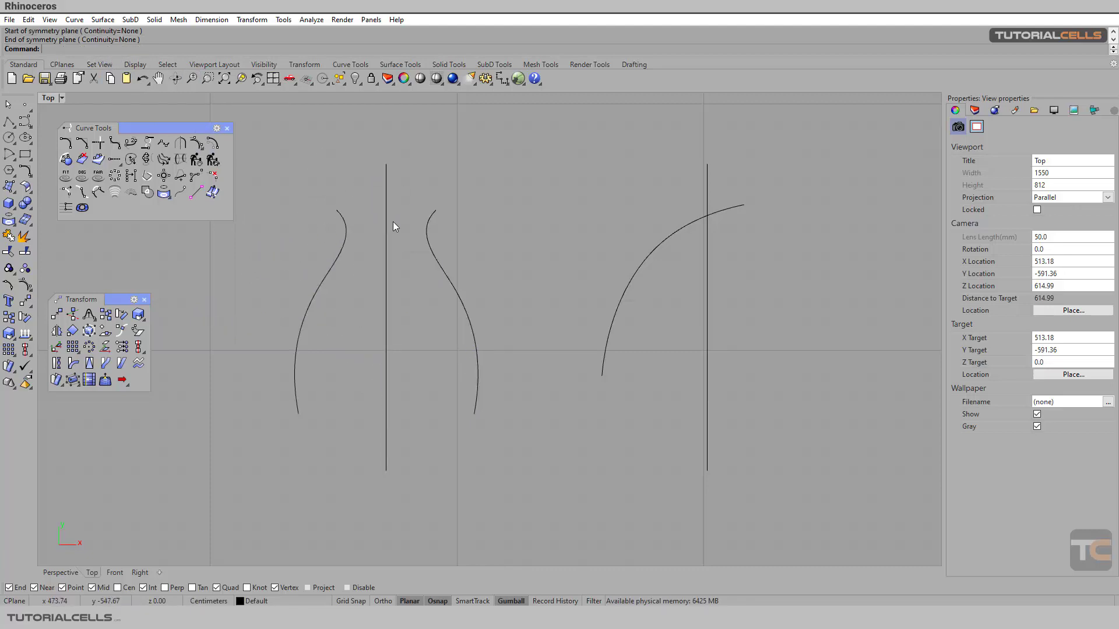
pyautogui.moveTo(430, 237)
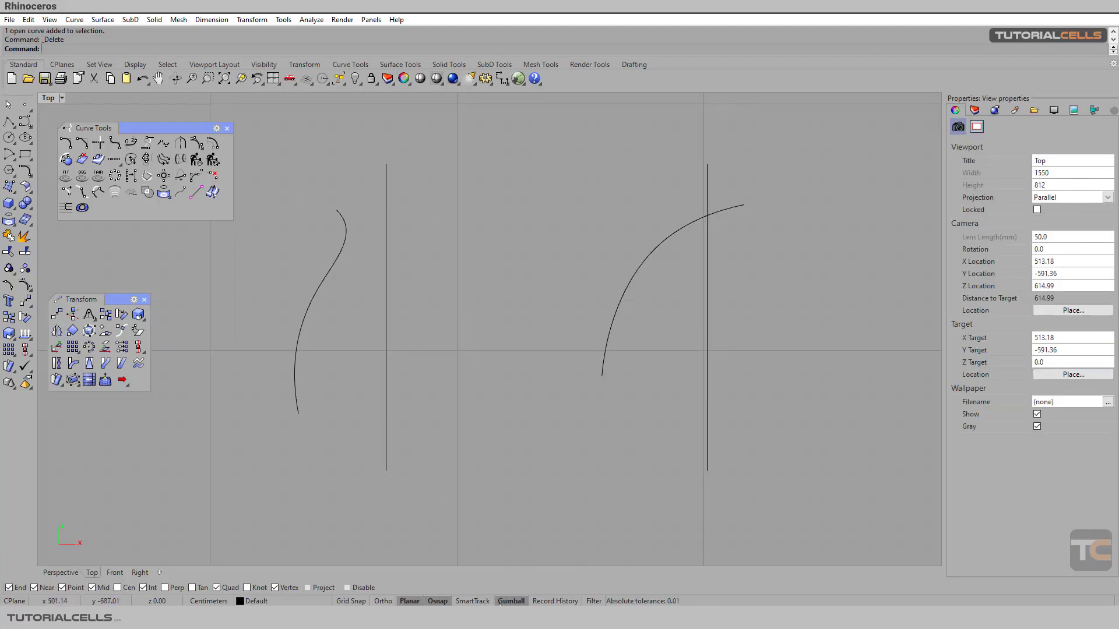
pyautogui.moveTo(366, 310)
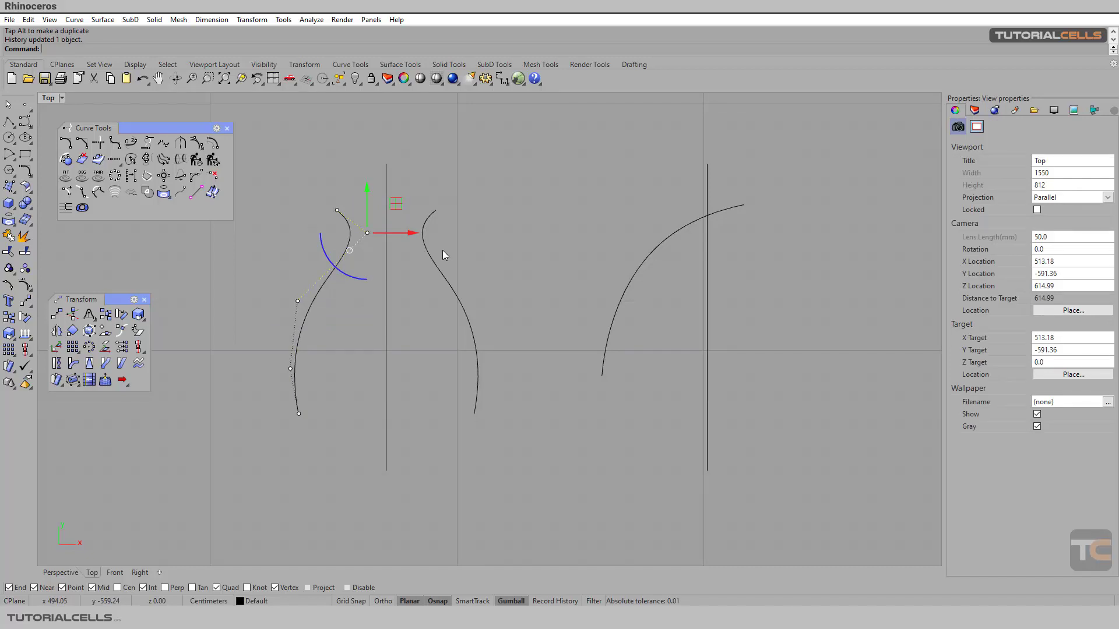
# Delete the mirrored copy, leaving only the original S-curve beside the line
pyautogui.press('Delete')
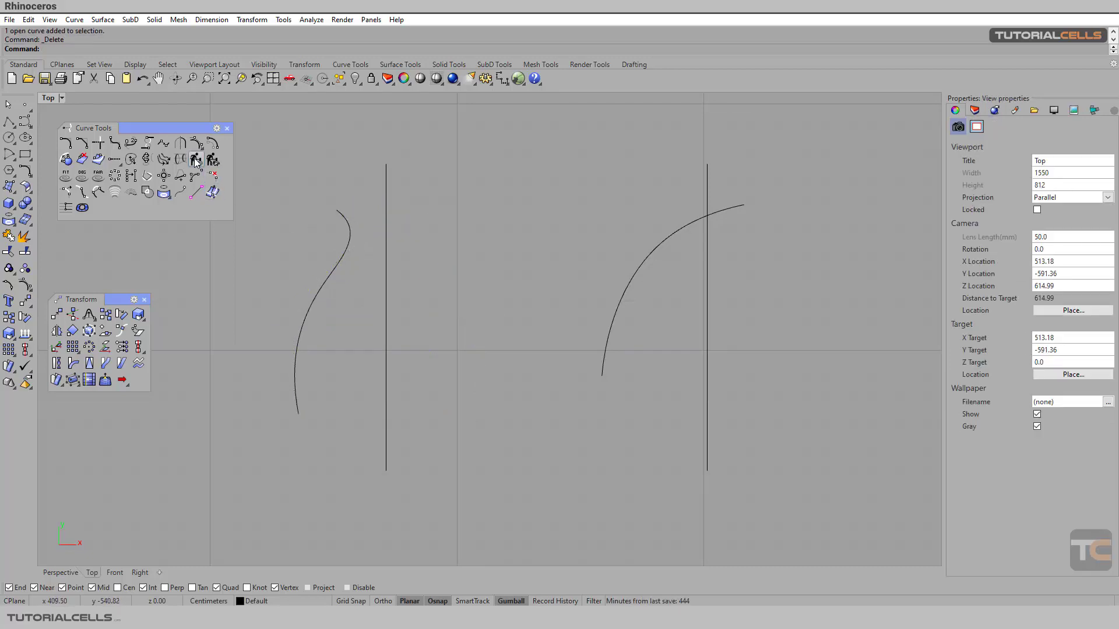
pyautogui.moveTo(181, 144)
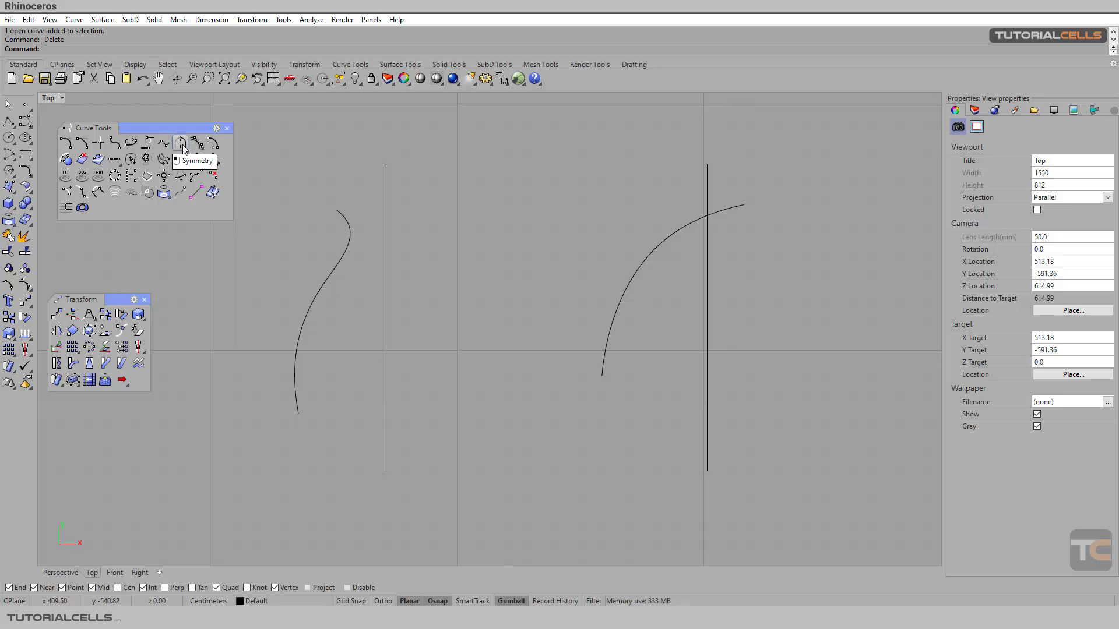
pyautogui.moveTo(101, 240)
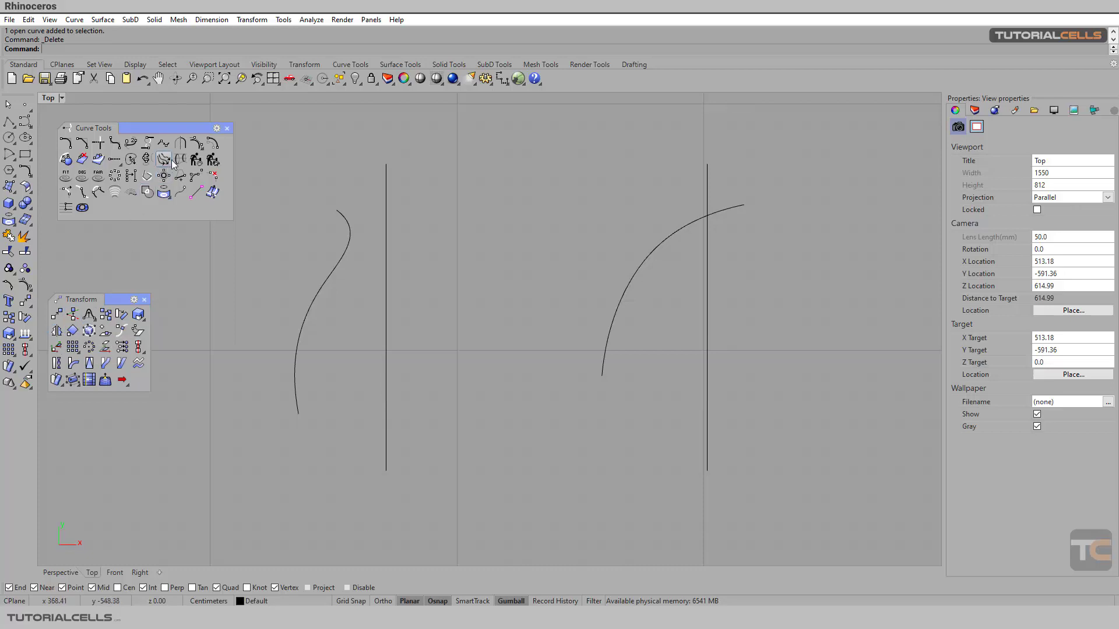
# Mirror the S-curve with Continuity=Position into a pointed-bottom vase, then undo it
pyautogui.click(310, 299)
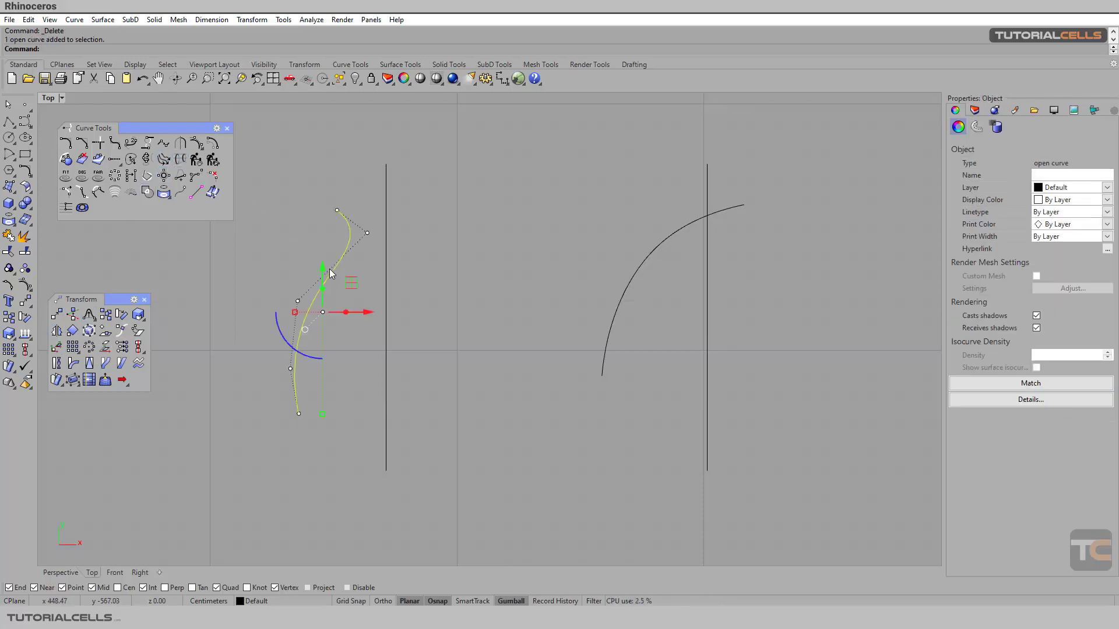
pyautogui.moveTo(364, 241)
pyautogui.write('Crv')
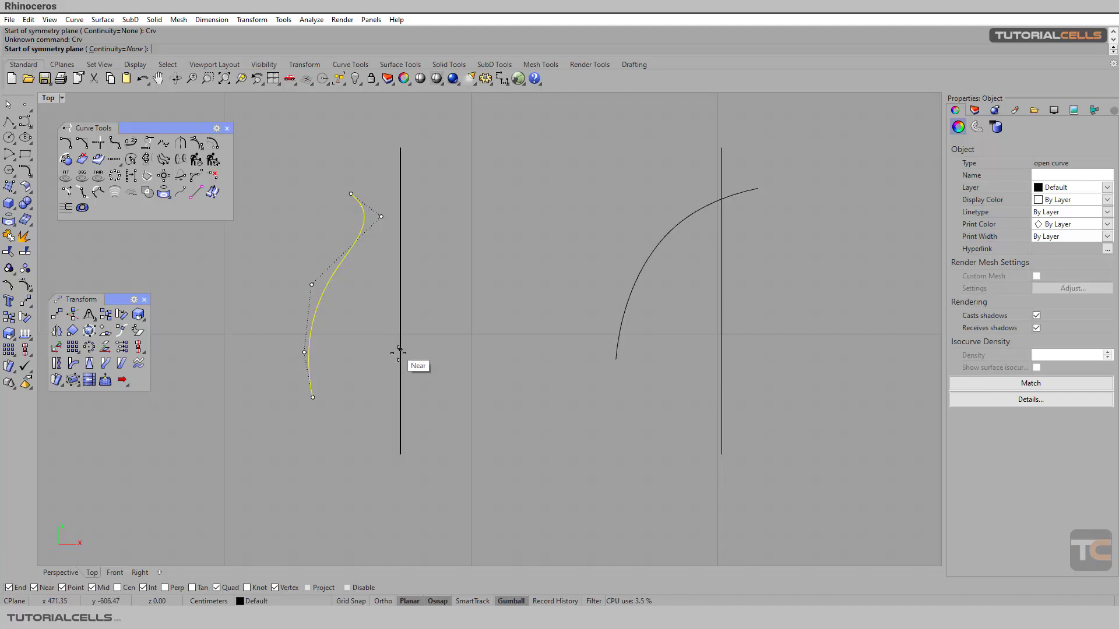
pyautogui.moveTo(115, 49)
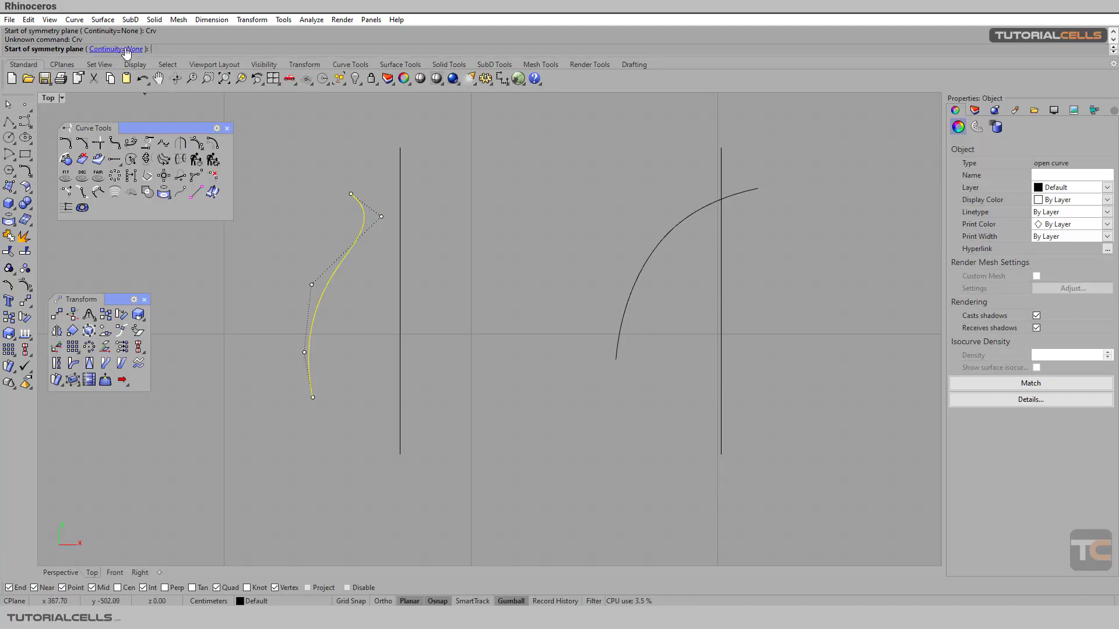
pyautogui.click(116, 49)
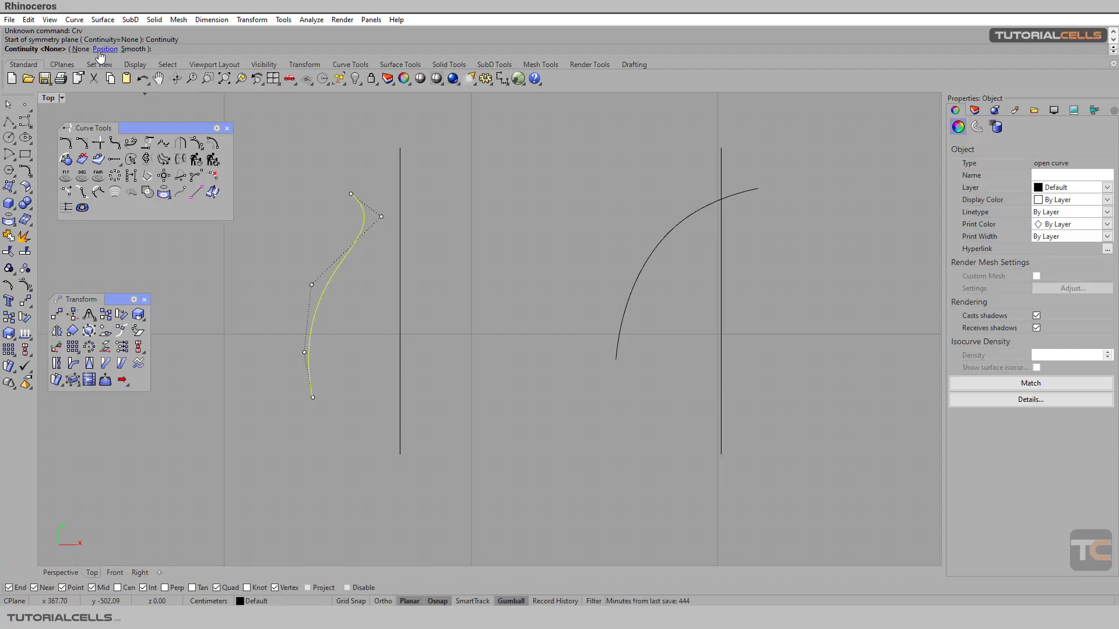
pyautogui.moveTo(132, 49)
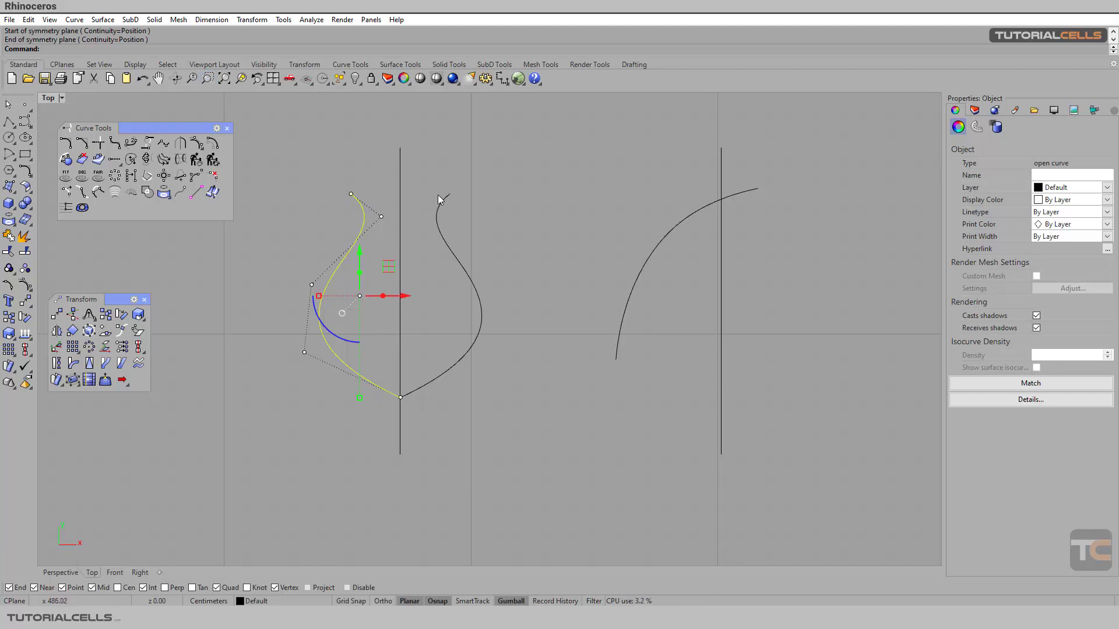
pyautogui.moveTo(447, 191)
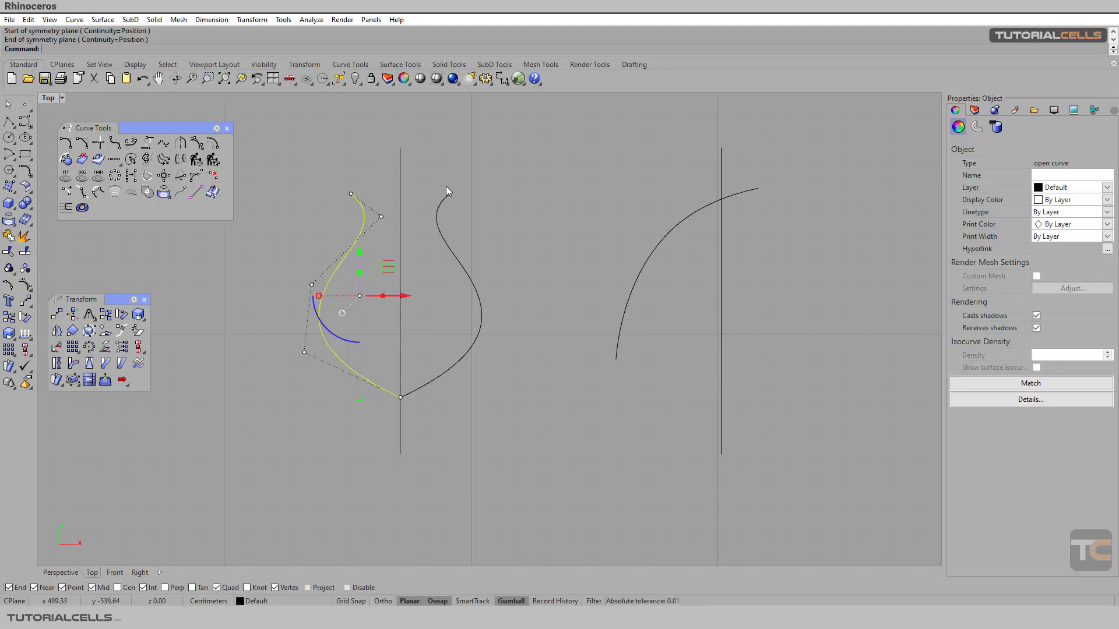
pyautogui.moveTo(438, 399)
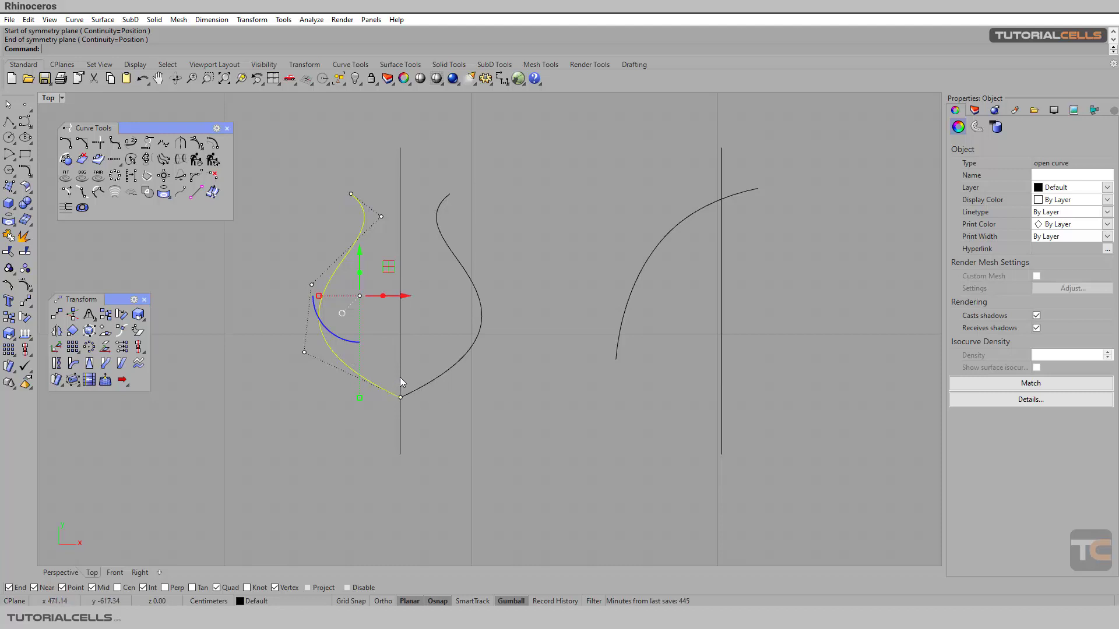
pyautogui.moveTo(390, 396)
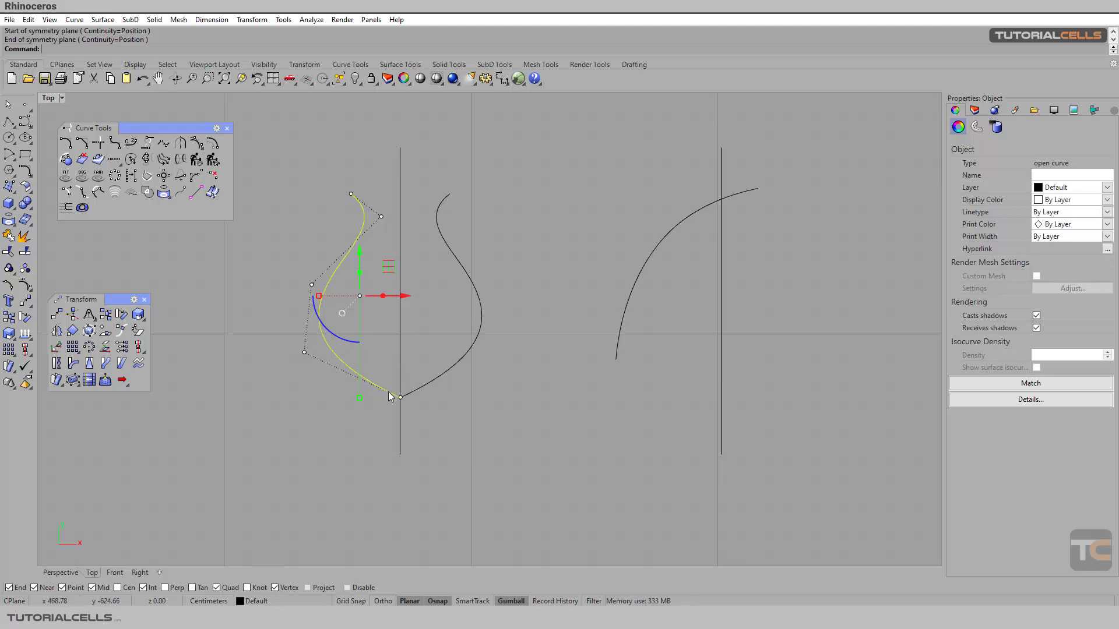
pyautogui.press('ctrl+z')
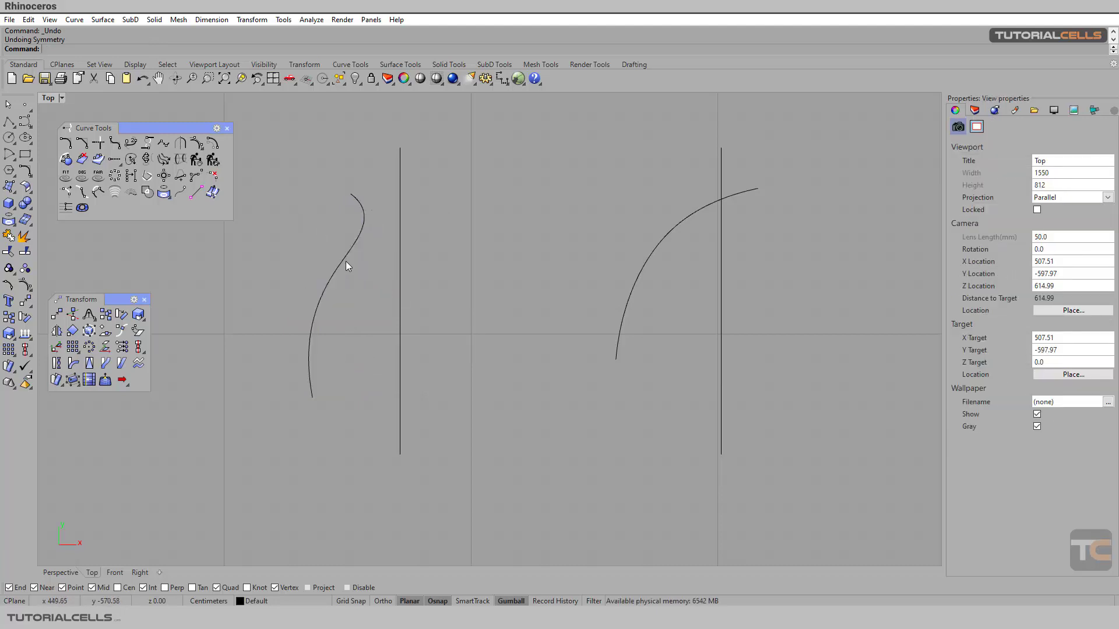
# Mirror the S-curve with Continuity=Smooth along the vertical line into a rounded-bottom vase
pyautogui.click(348, 266)
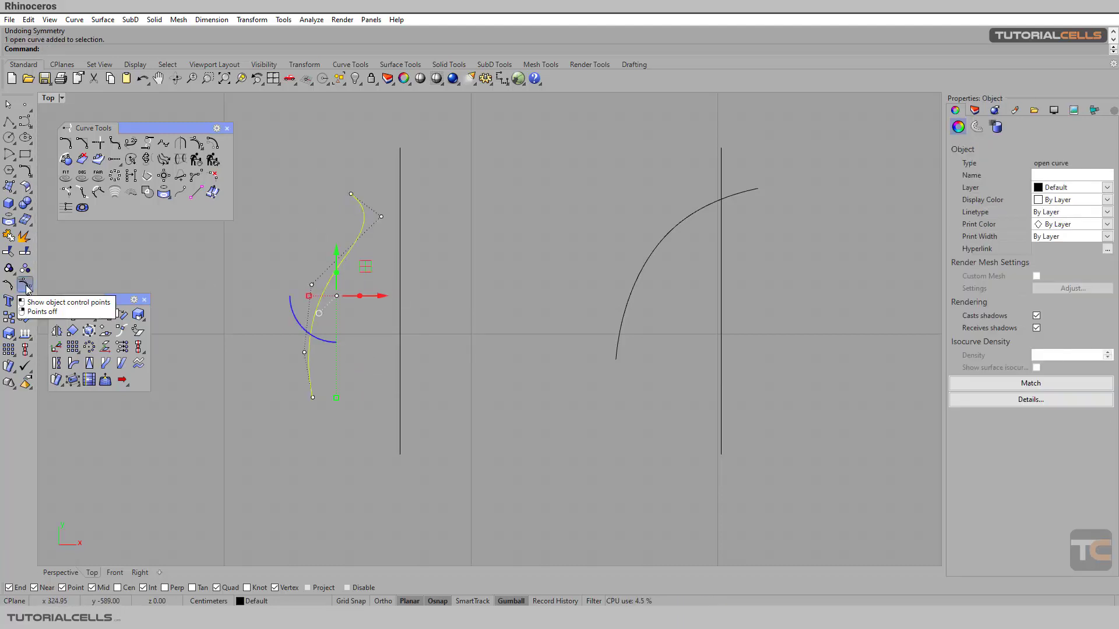
pyautogui.click(43, 312)
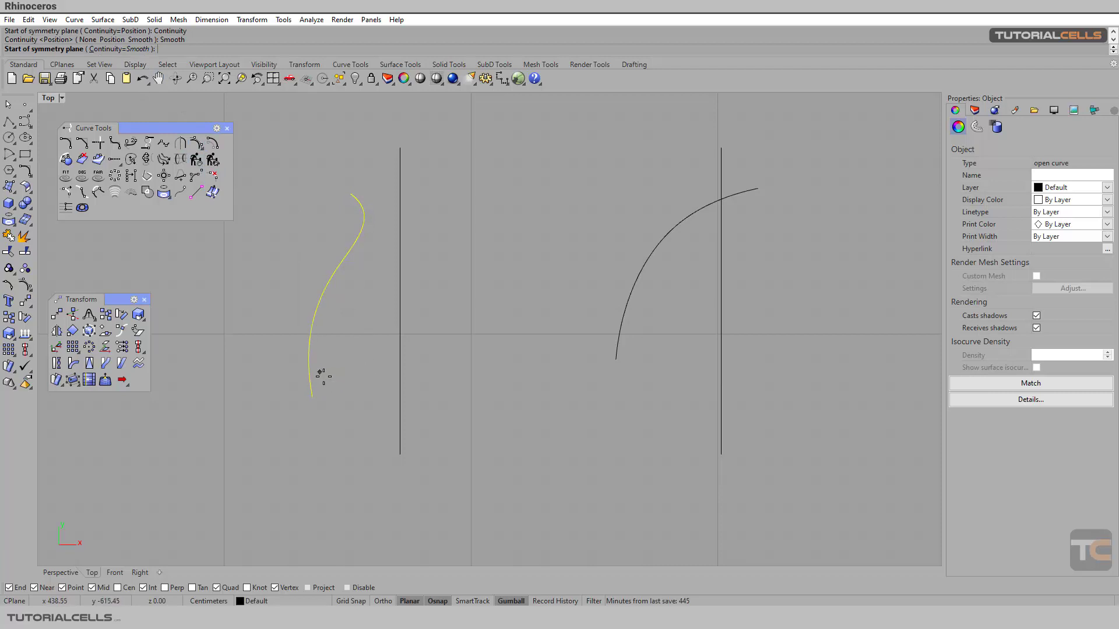
pyautogui.click(398, 390)
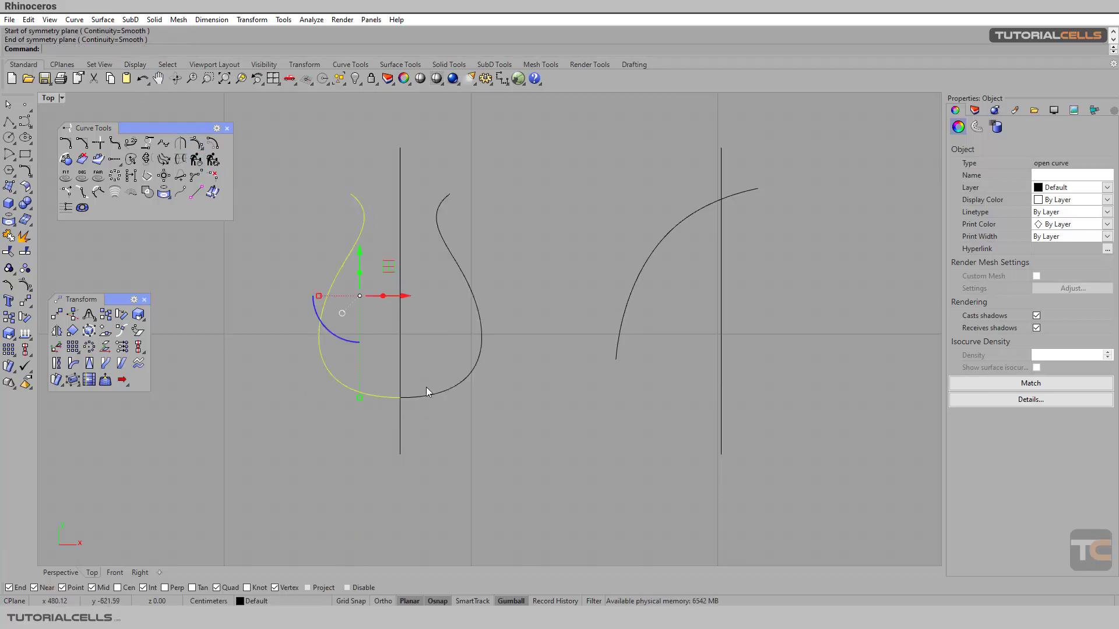
pyautogui.moveTo(439, 372)
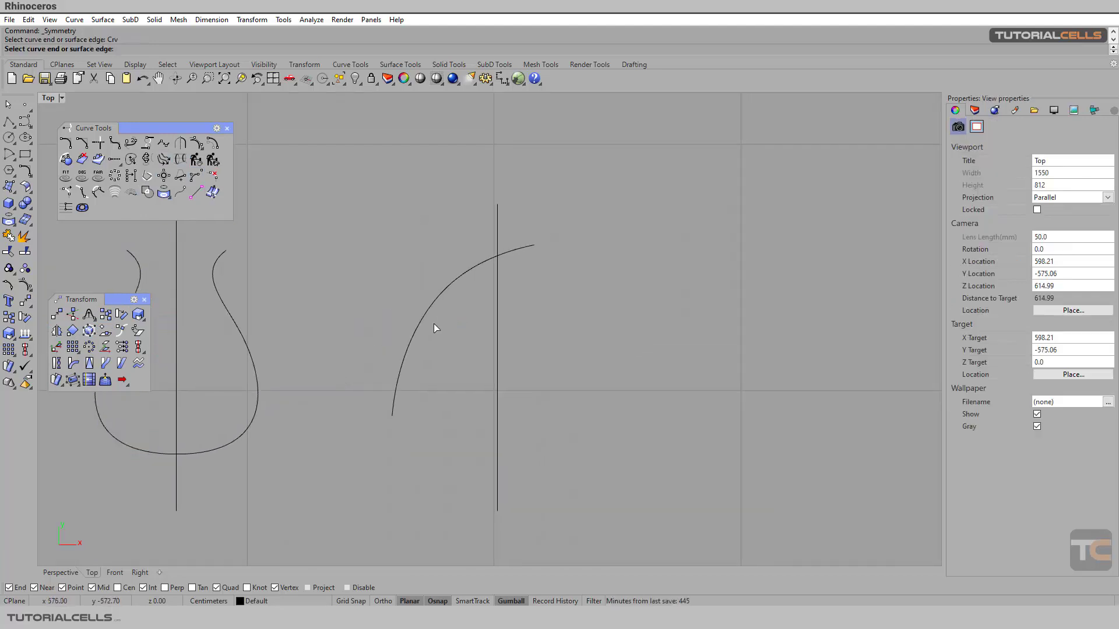
# Mirror the arc from its top end across the vertical line into a pointed arch
pyautogui.click(431, 303)
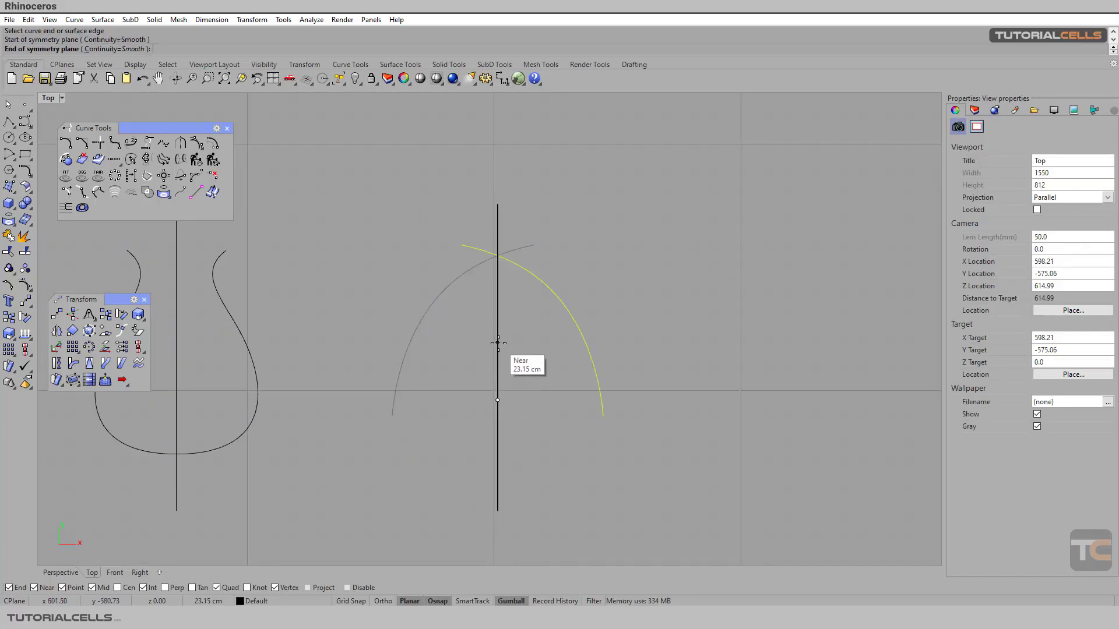
pyautogui.moveTo(498, 313)
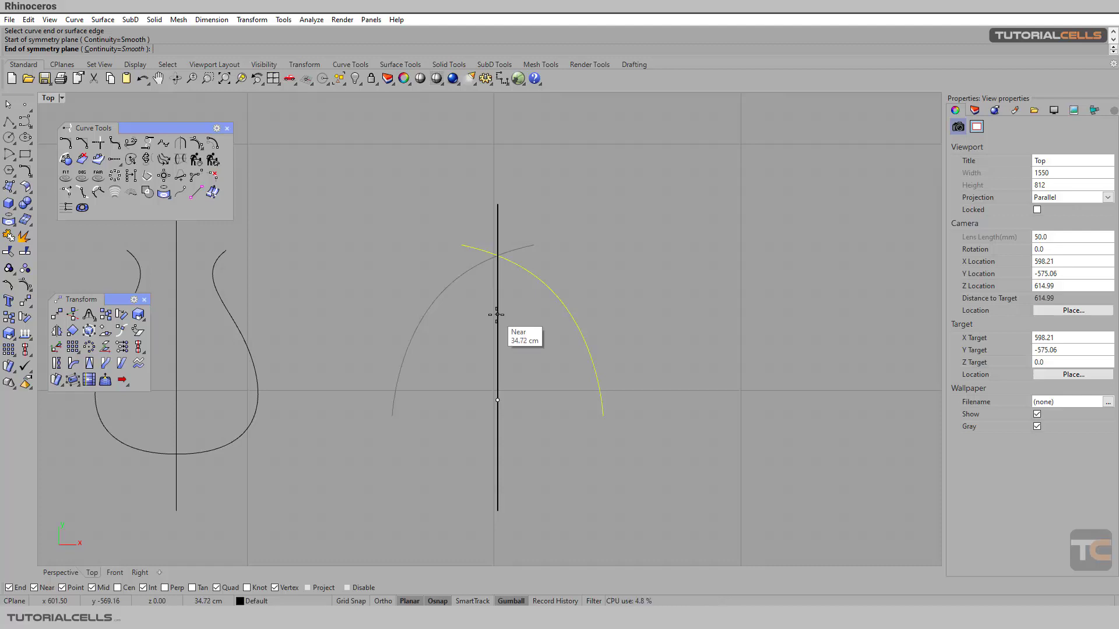
pyautogui.moveTo(504, 294)
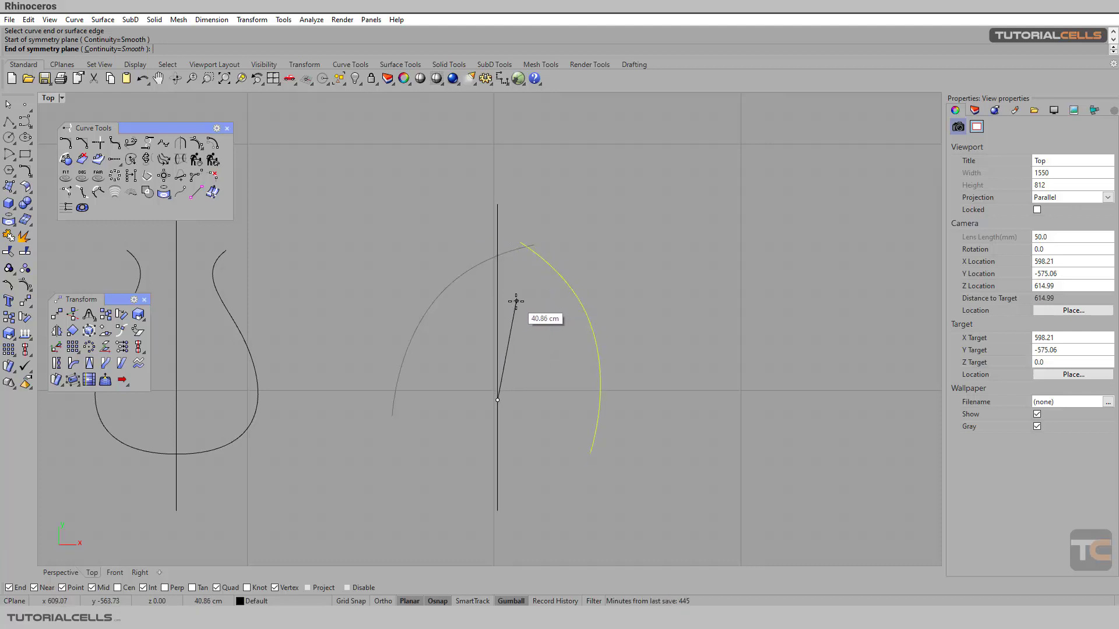
pyautogui.click(496, 398)
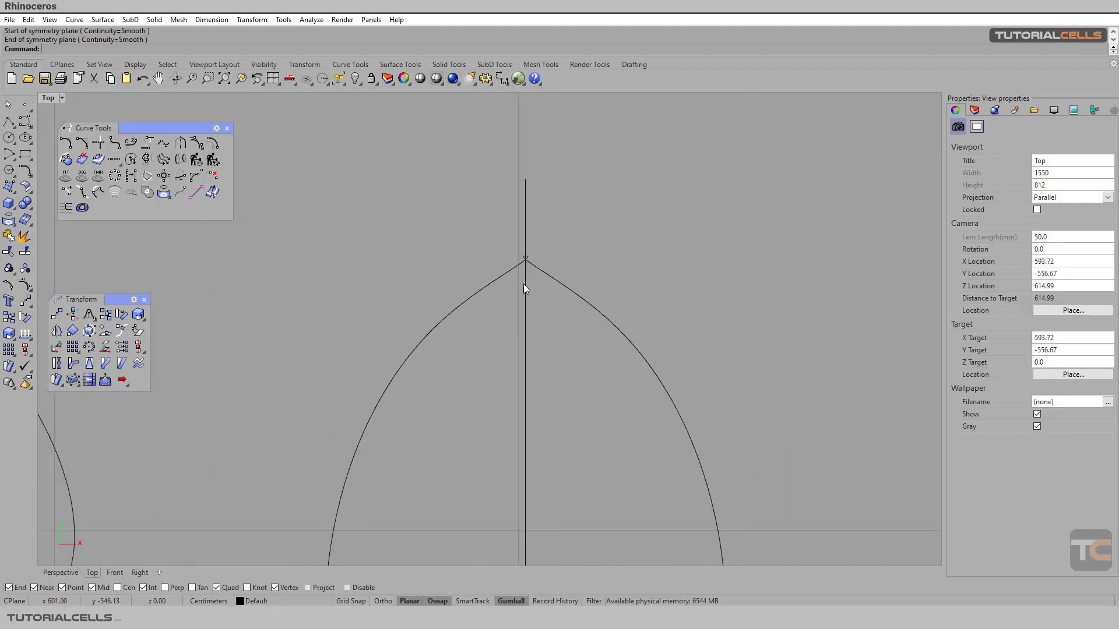
pyautogui.press('ctrl+z')
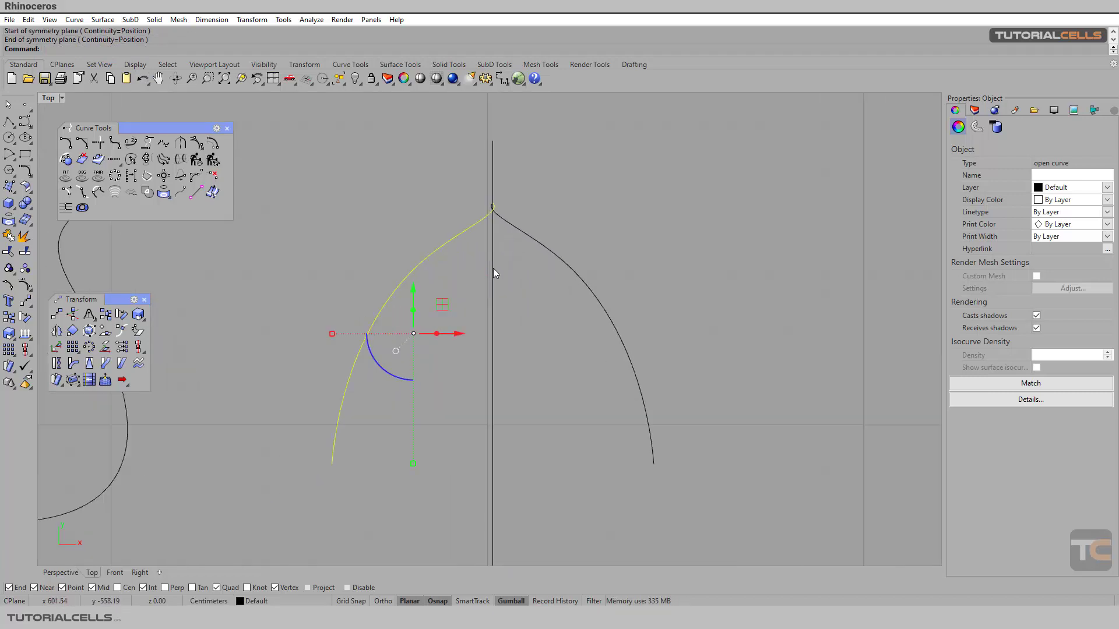
# Undo the arch mirror and pick the arc's end again in a new Symmetry command
pyautogui.press('ctrl+z')
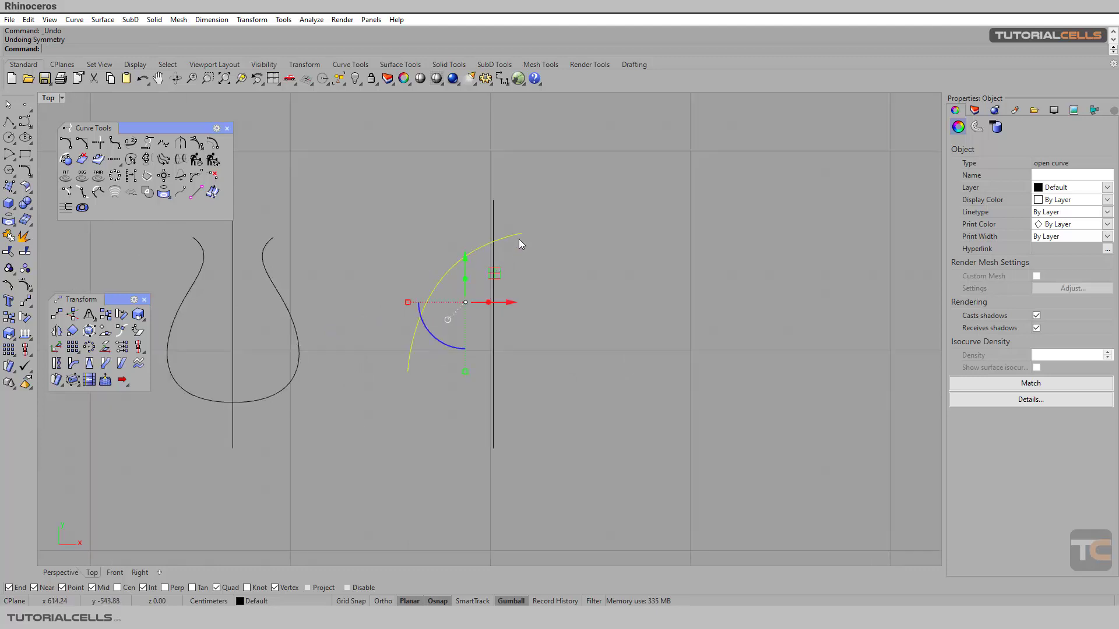
pyautogui.click(498, 237)
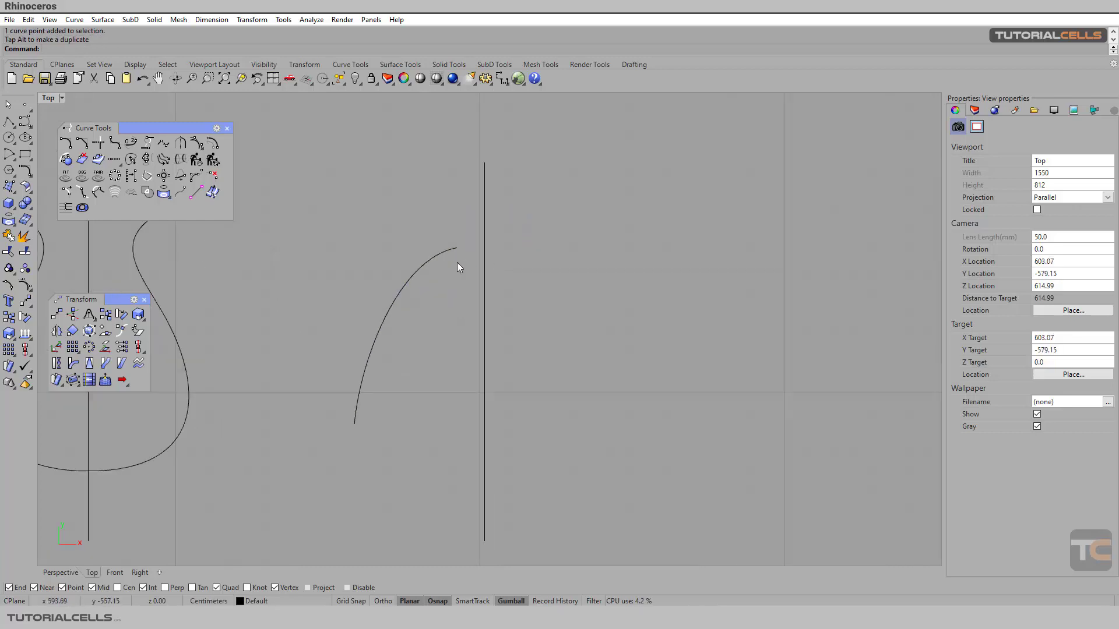
pyautogui.click(390, 329)
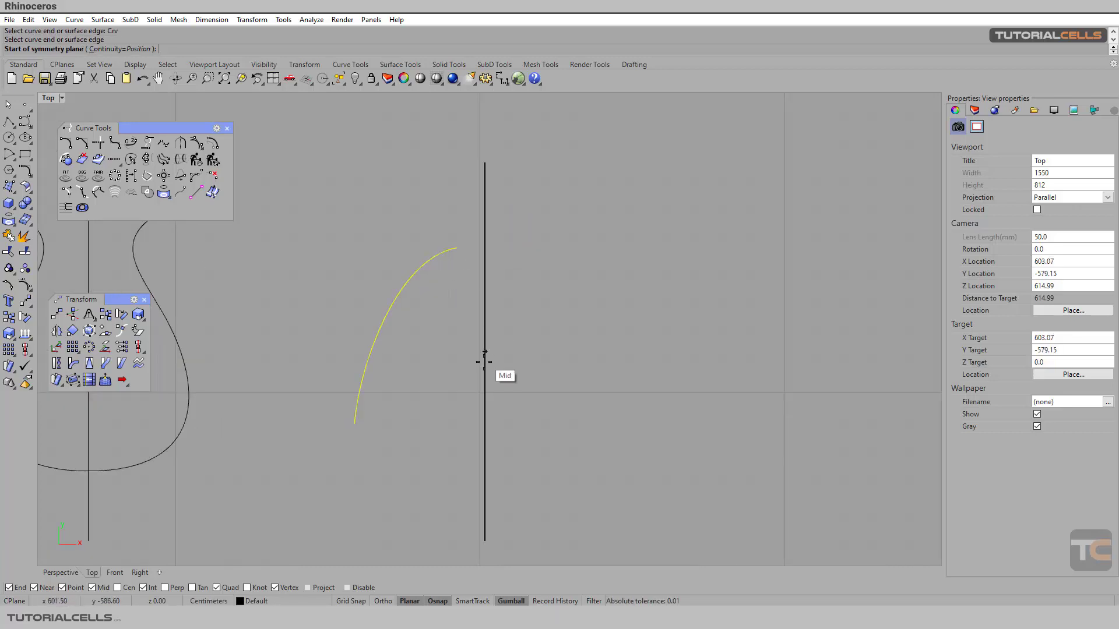